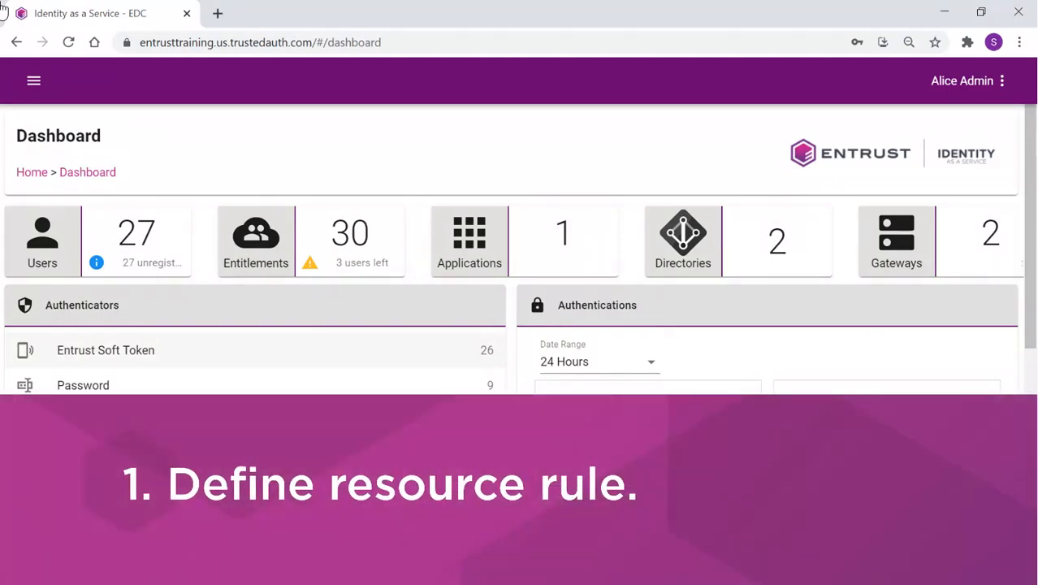
# - Go to Resources > Resource Rules, where Salesforce shows no resource rule configured
pyautogui.scroll(-3)
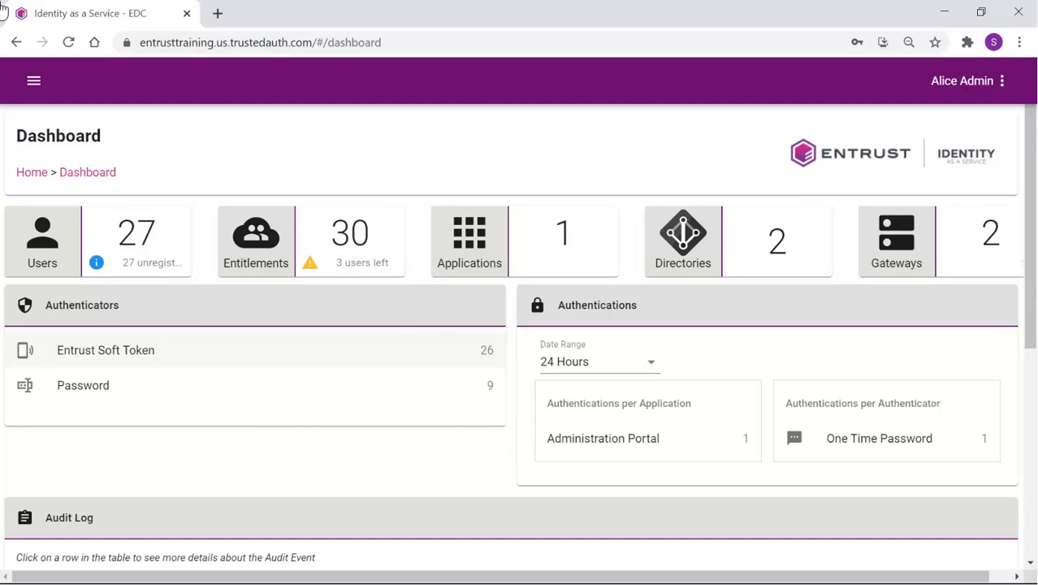
pyautogui.click(34, 80)
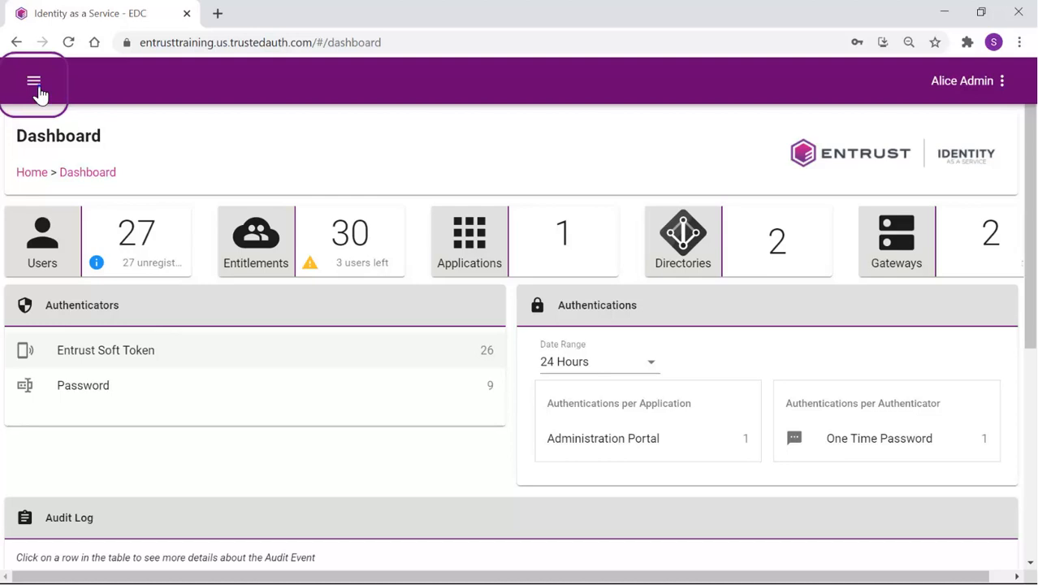
pyautogui.click(34, 81)
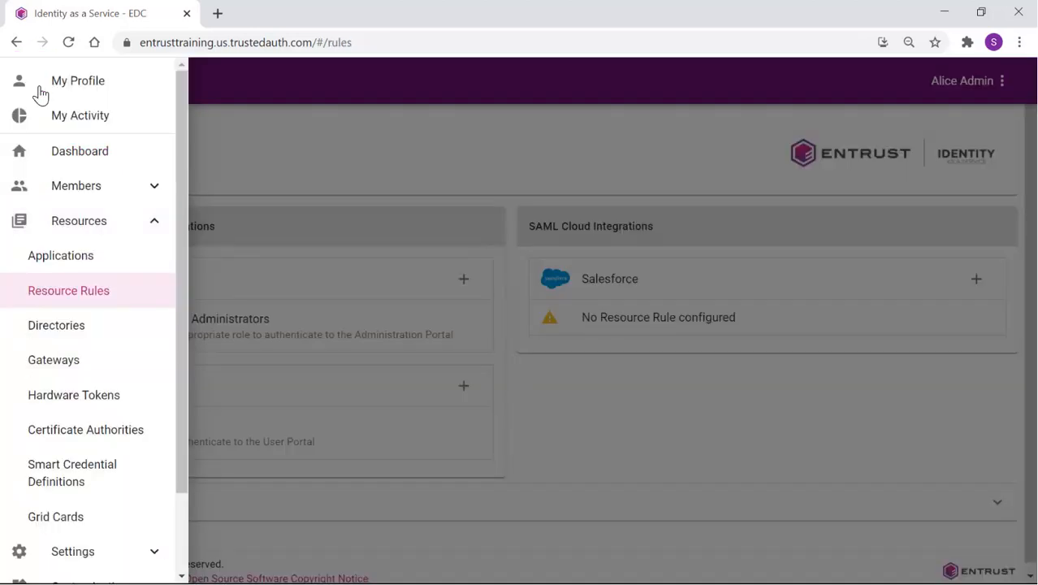
pyautogui.moveTo(89, 297)
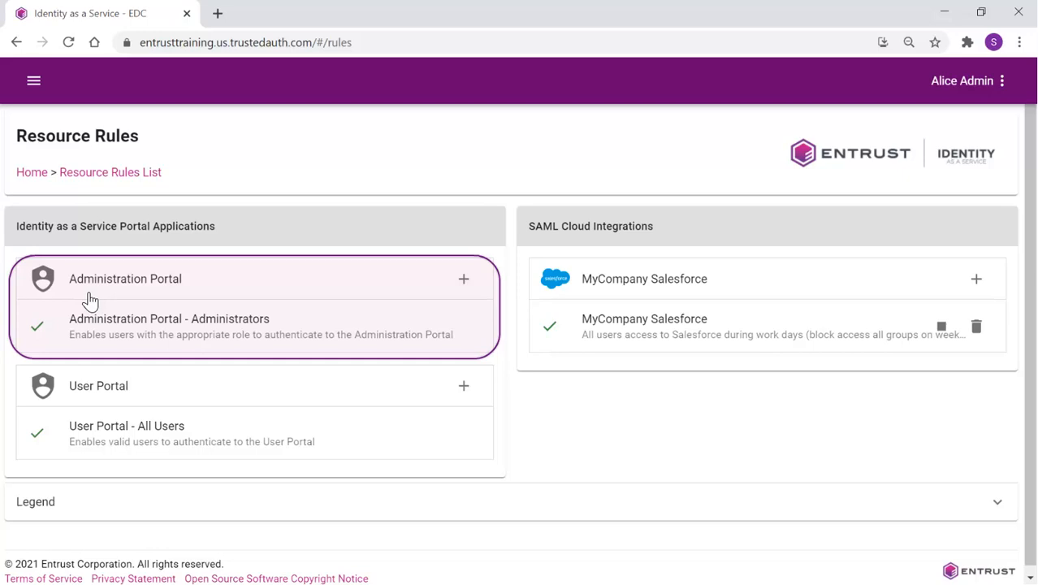
# - Add an Administration Portal rule named 'Administration Portal - GroupA Admin' with description 'min access'
pyautogui.click(464, 279)
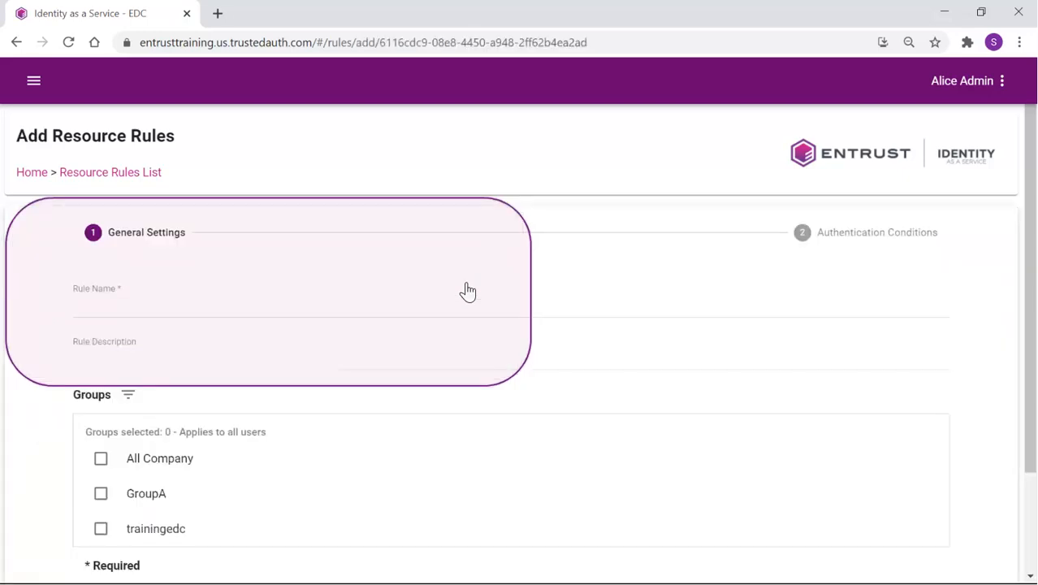
pyautogui.write('Administration Portal - GroupA Admin')
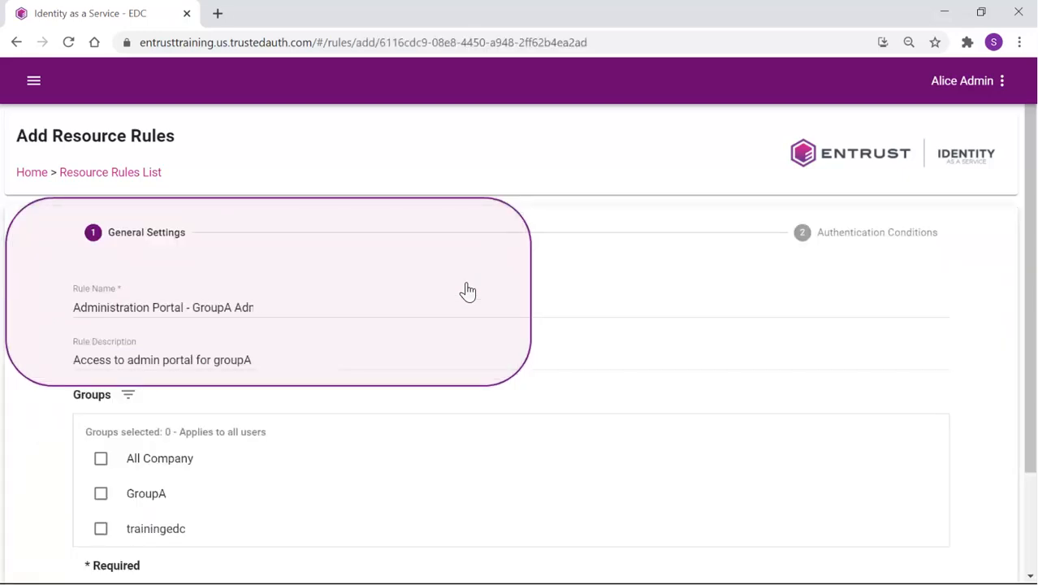
pyautogui.write('min access')
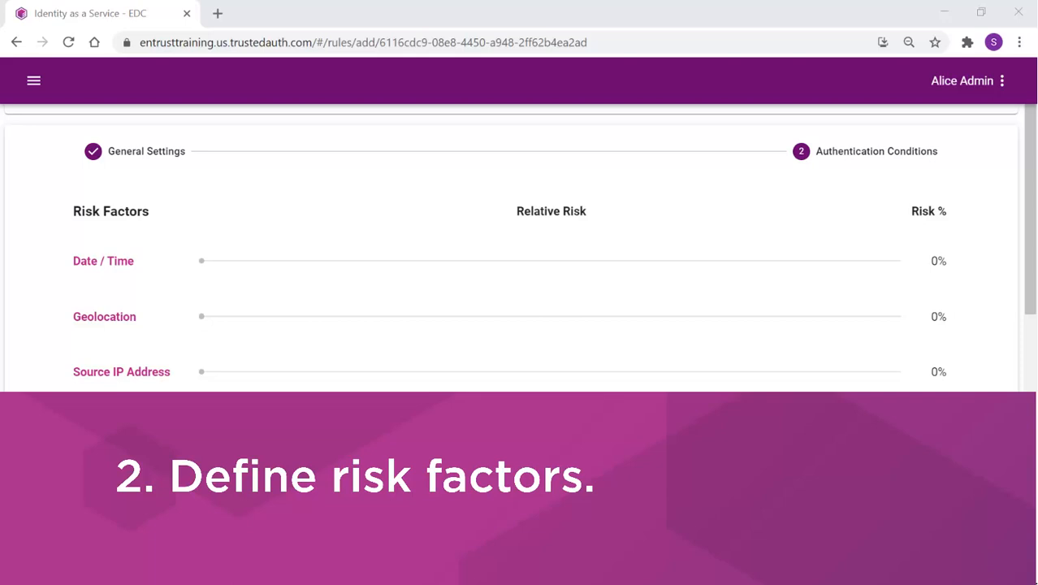
pyautogui.scroll(-3)
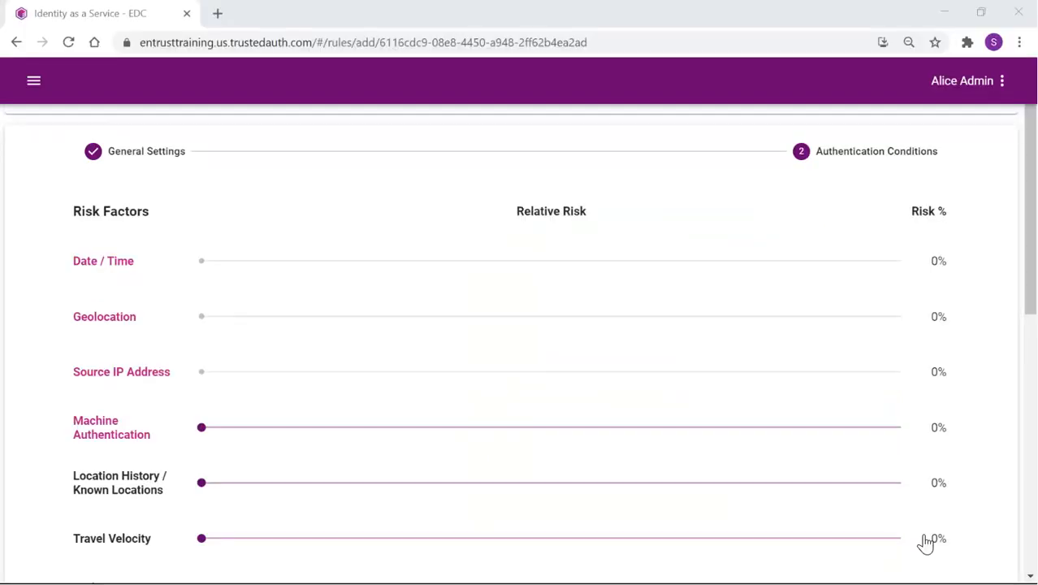
pyautogui.click(103, 260)
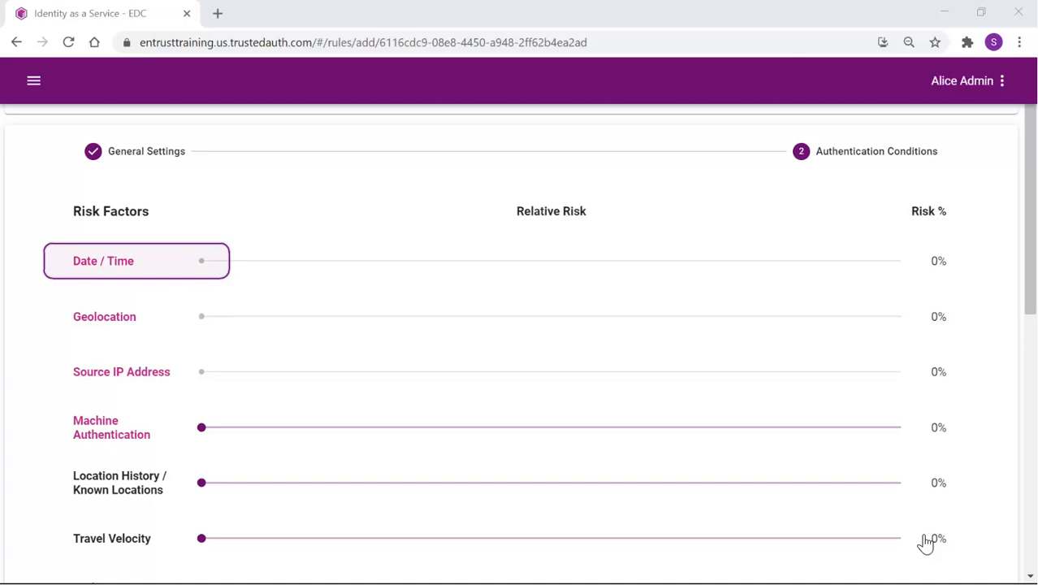
pyautogui.moveTo(102, 268)
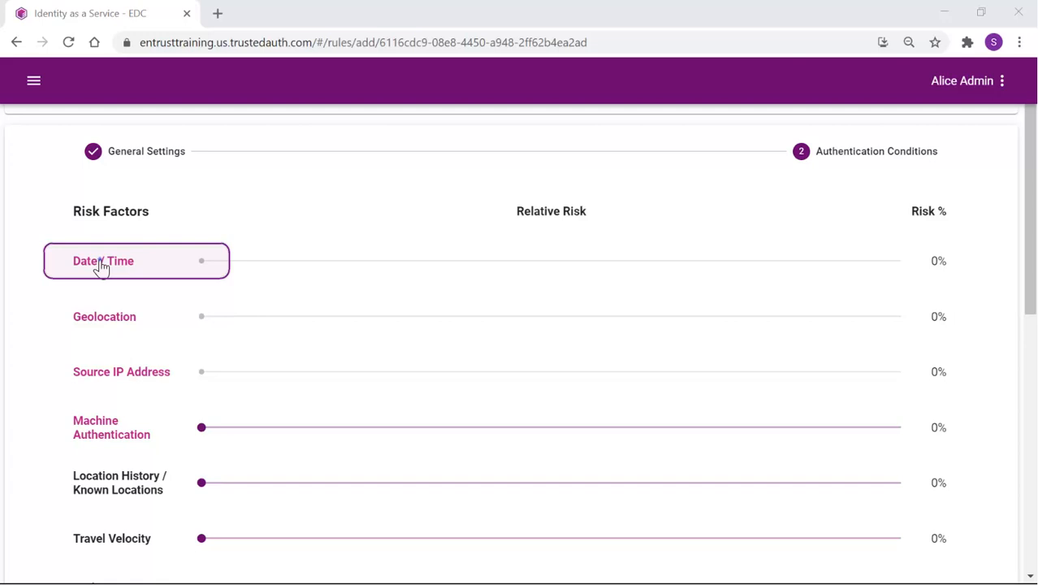
# - Enable the Date / Time risk factor and add trusted source IP 111.111.111.111
pyautogui.click(103, 261)
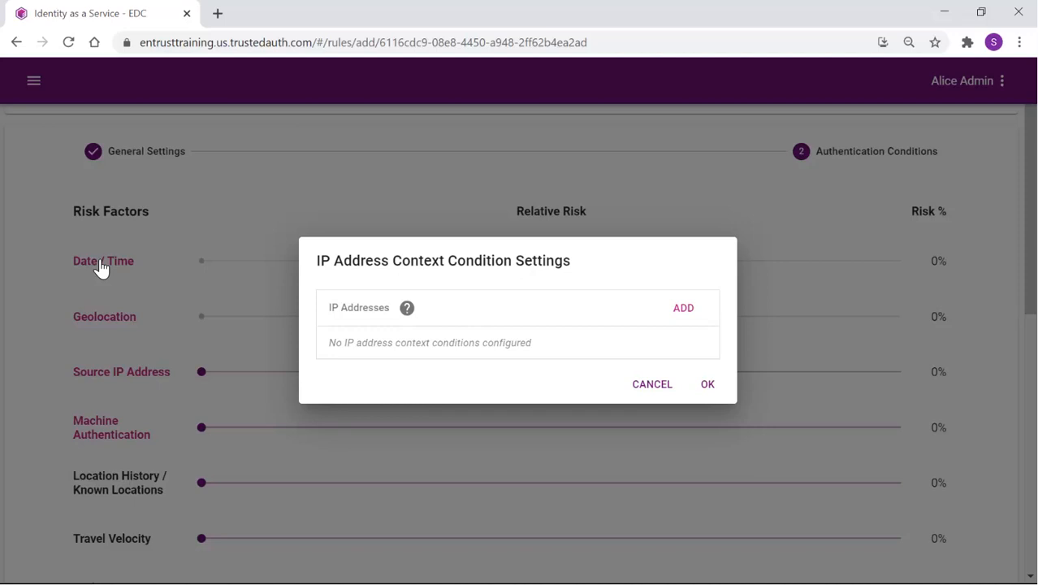
pyautogui.moveTo(681, 310)
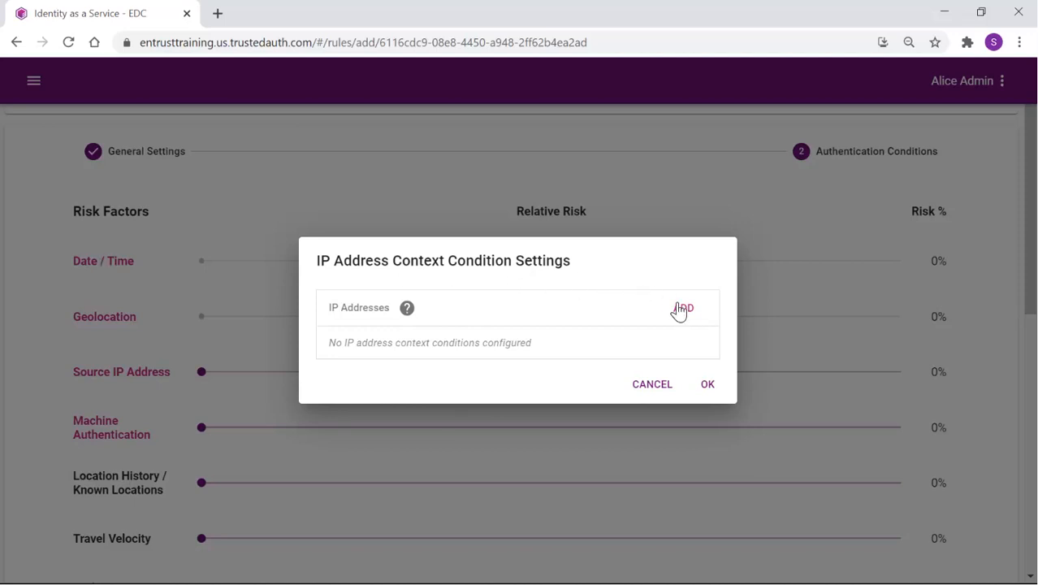
pyautogui.click(683, 307)
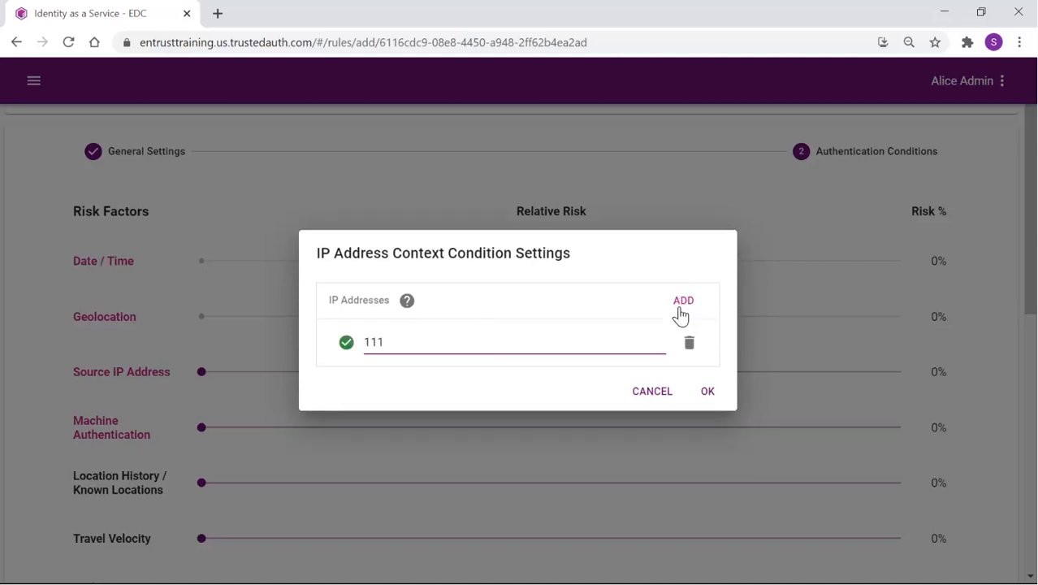
pyautogui.write('.111.111.111')
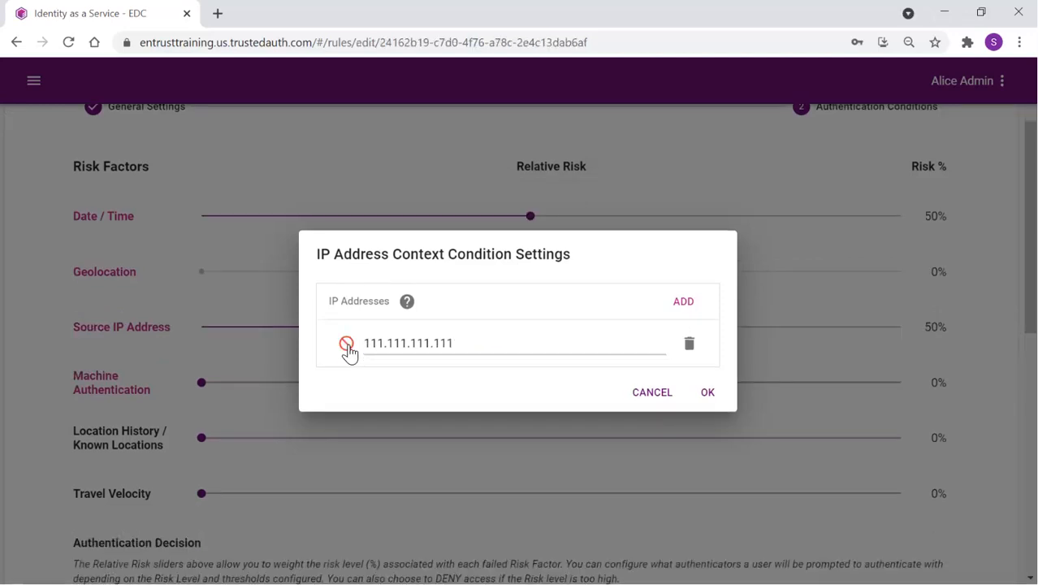
pyautogui.click(346, 341)
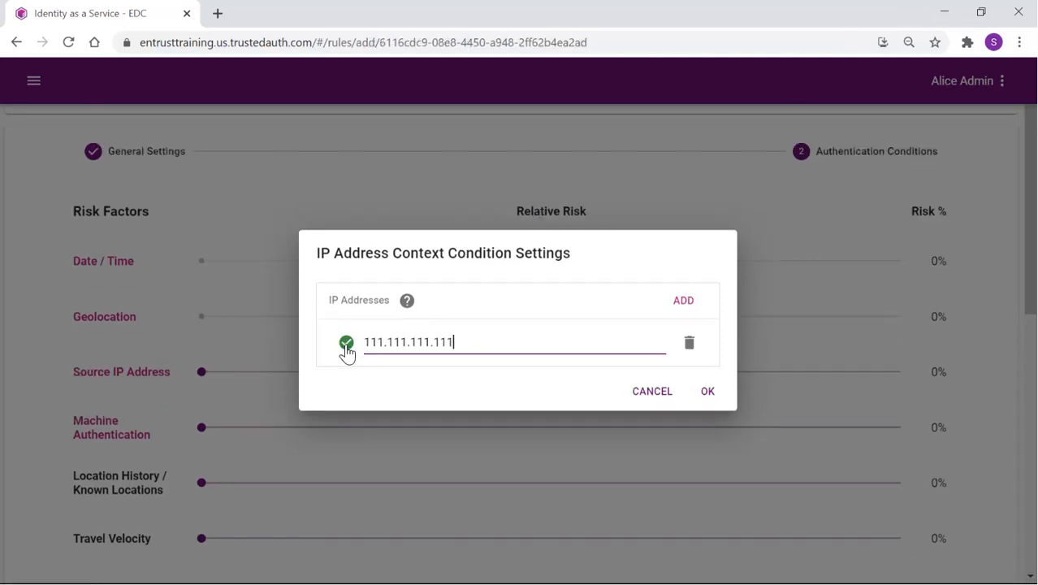
pyautogui.click(706, 391)
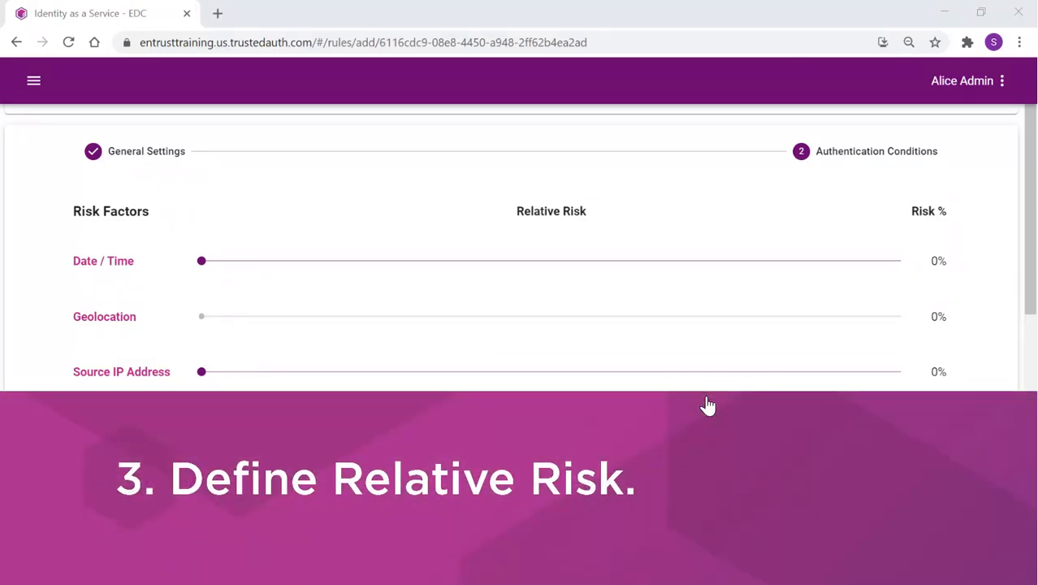
# - Set the Date / Time and Source IP Address relative risk sliders to 50%
pyautogui.scroll(-3)
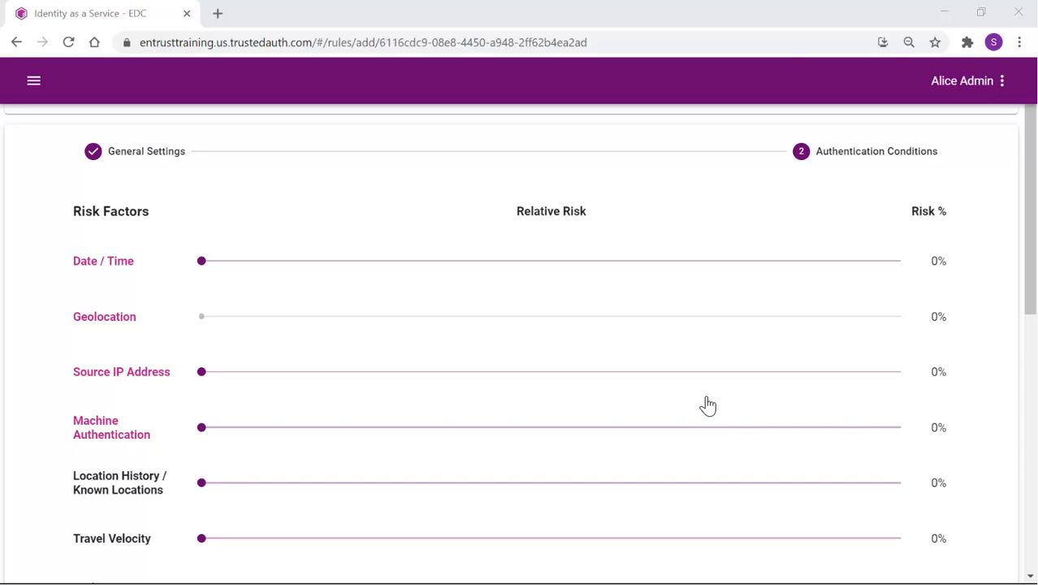
pyautogui.moveTo(201, 260); pyautogui.dragTo(536, 261)
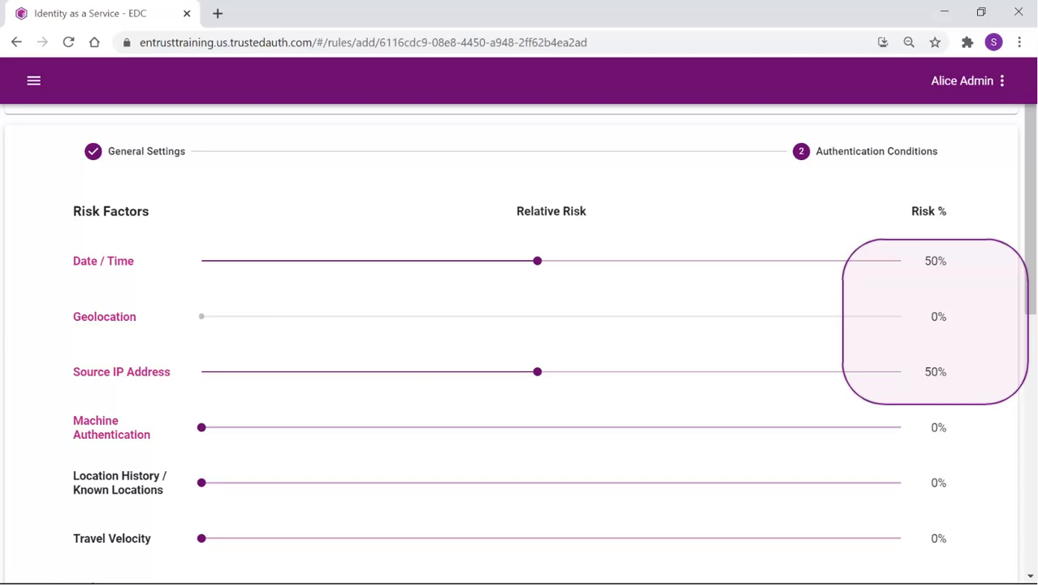
pyautogui.scroll(-3)
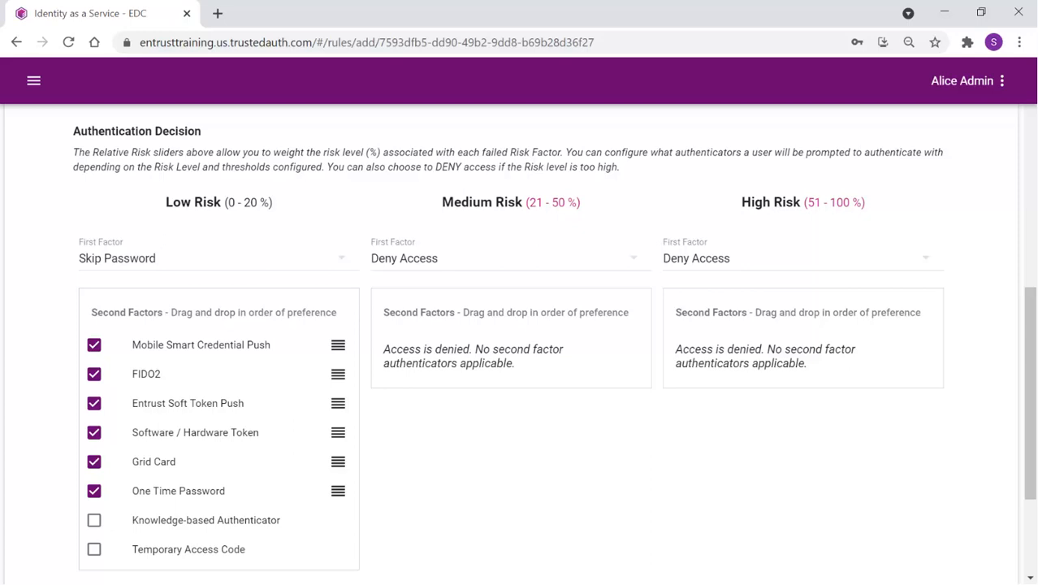
# - Limit Low Risk second factors to One Time Password and Knowledge-based Authenticator
pyautogui.click(218, 202)
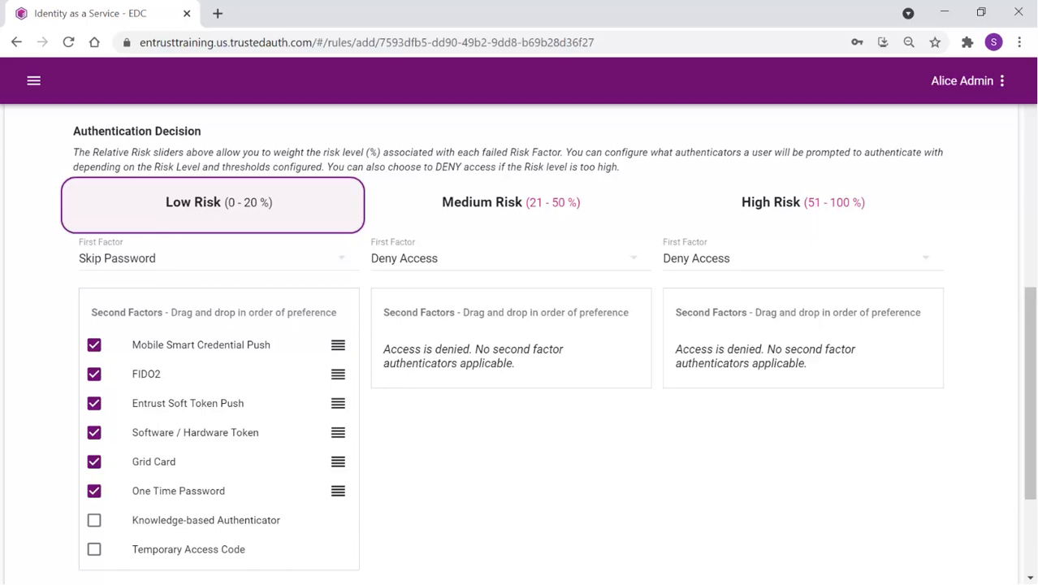
pyautogui.click(218, 257)
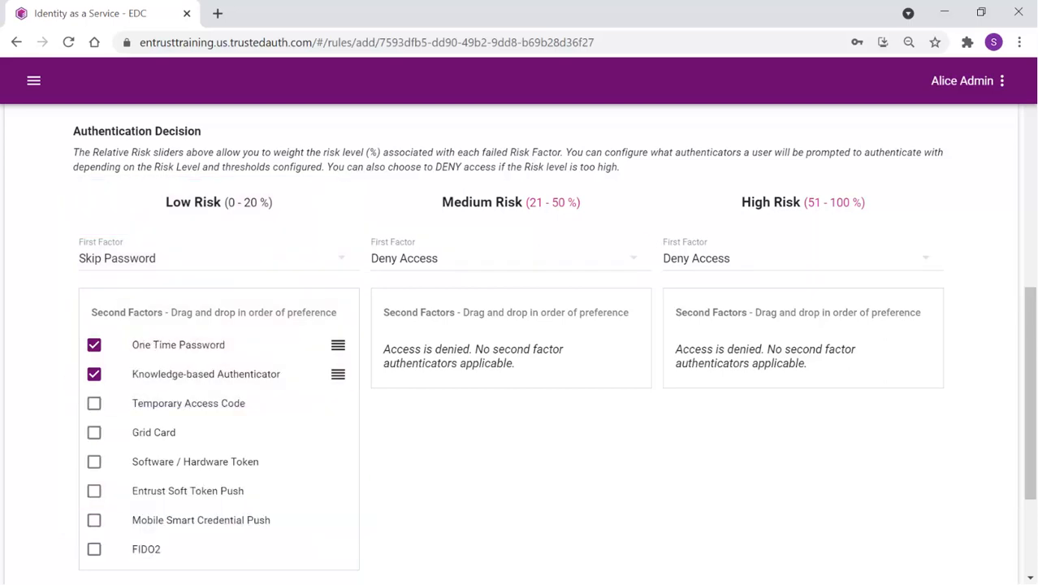
pyautogui.click(801, 202)
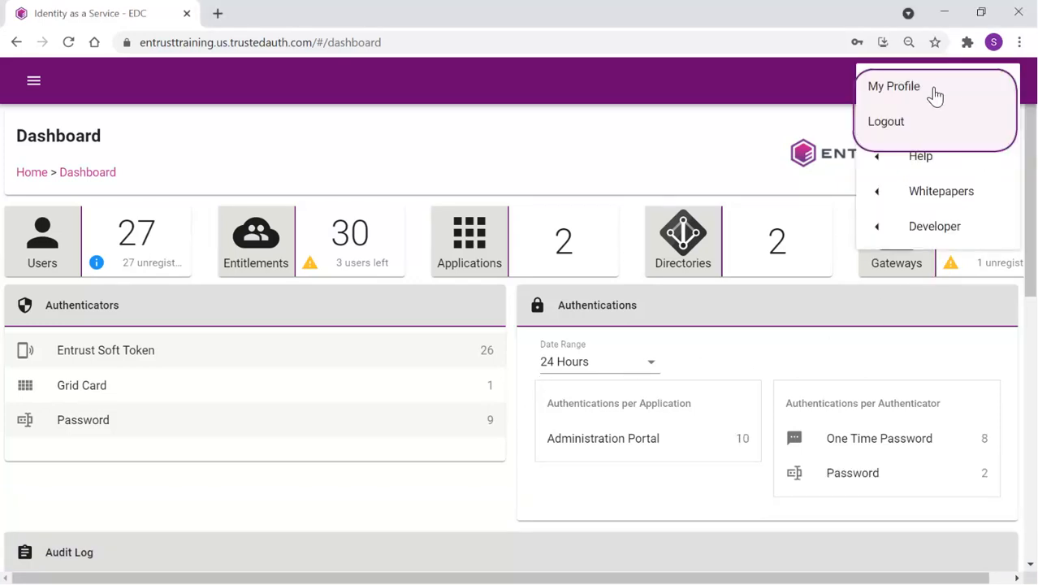
# - Log out of the administration portal via the top-right user menu
pyautogui.click(885, 121)
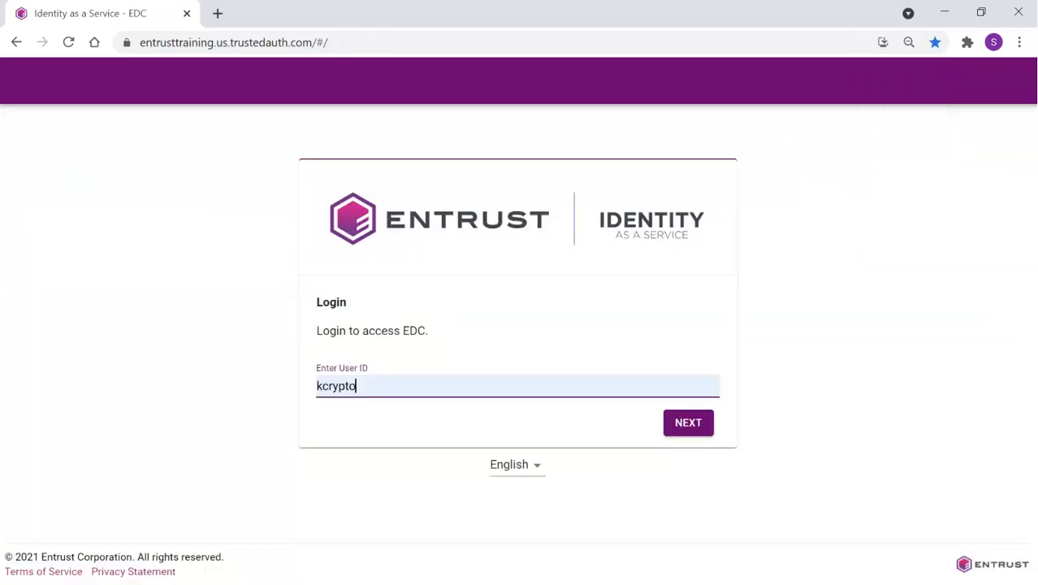
# - Submit user ID kcrypto and pass the password screen to reach the OTP prompt
pyautogui.click(687, 422)
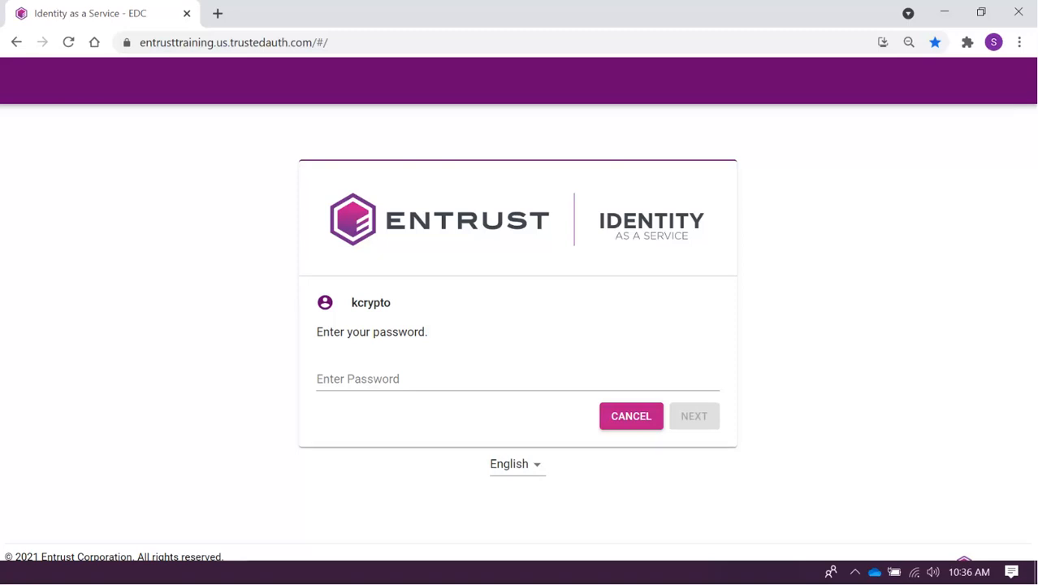
pyautogui.click(693, 416)
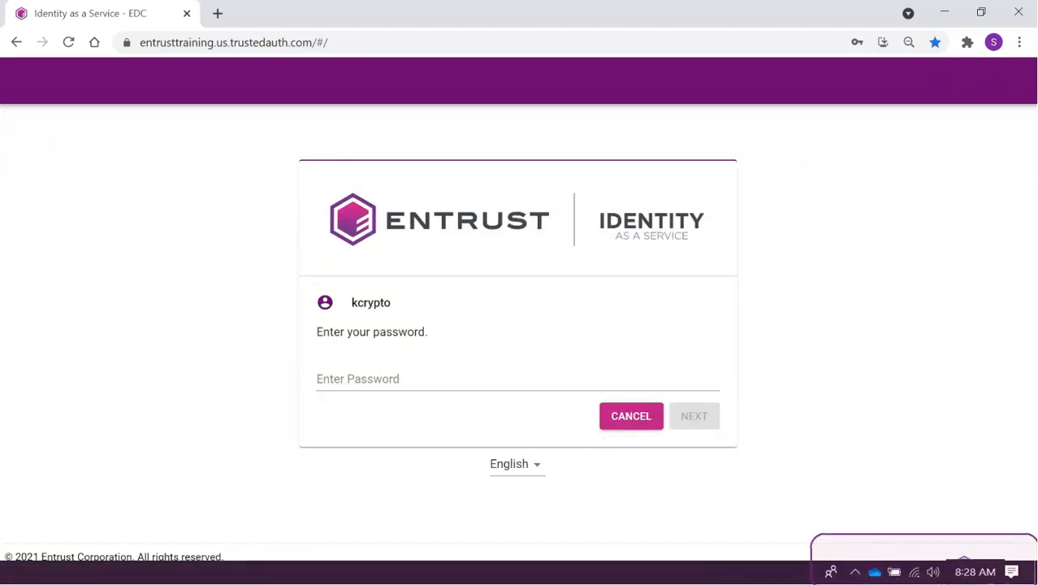
pyautogui.click(693, 415)
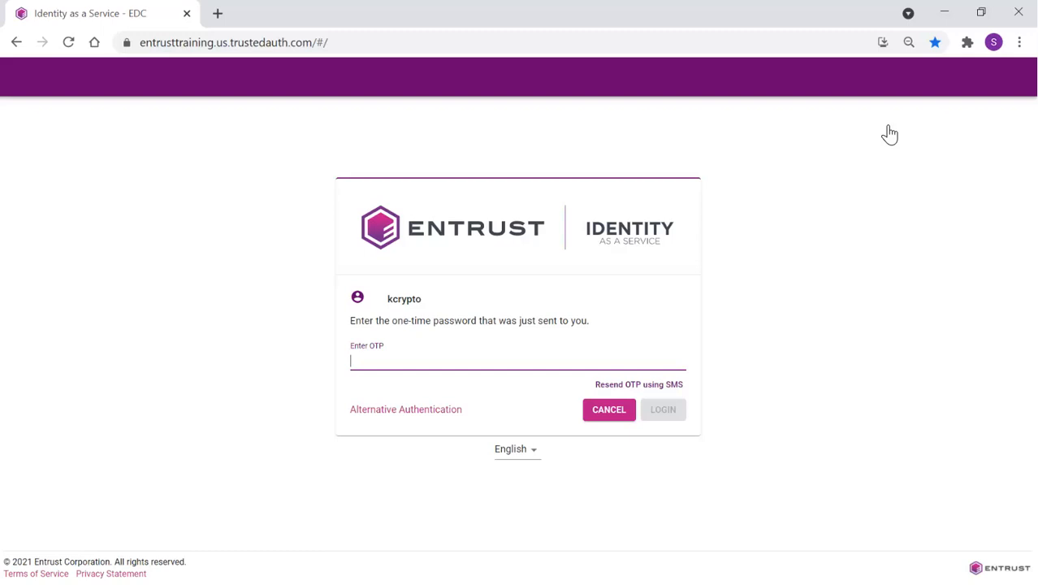
pyautogui.moveTo(414, 422)
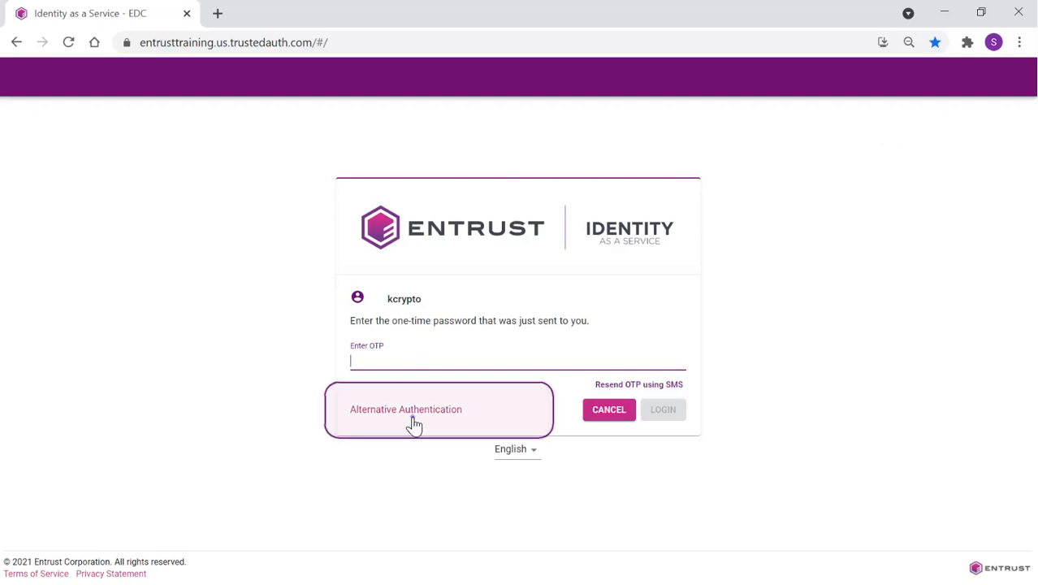
# - Show alternative options: OTP by email, OTP by voice, and knowledge-based authentication
pyautogui.click(406, 409)
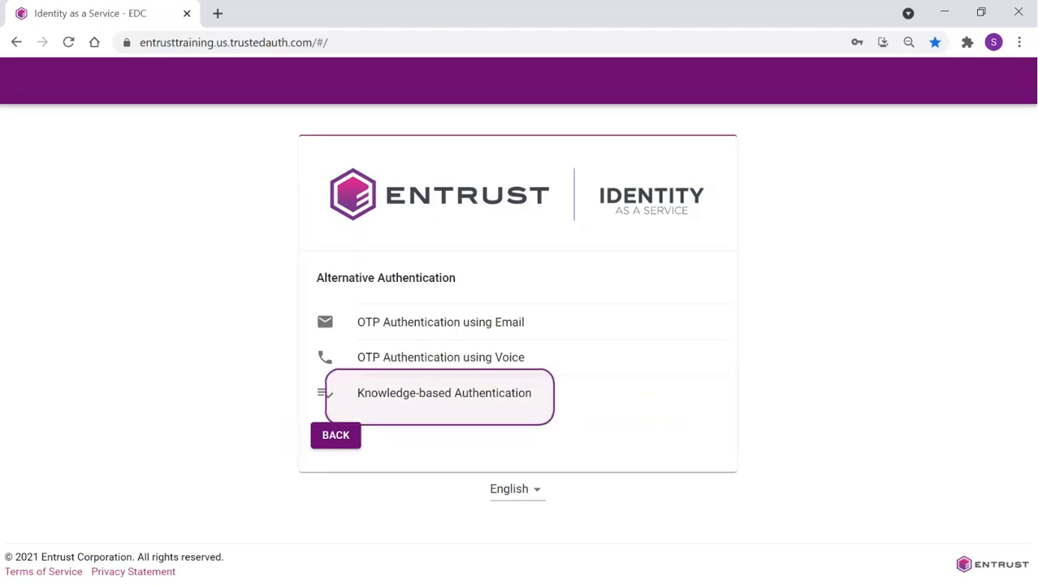